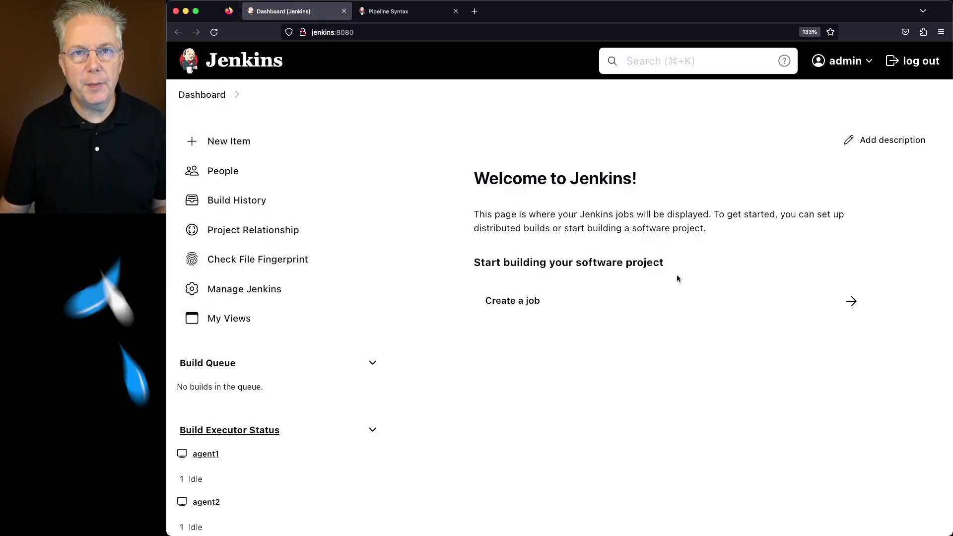
- Review agent1's labels, then return to the Nodes list
scroll(down, 3)
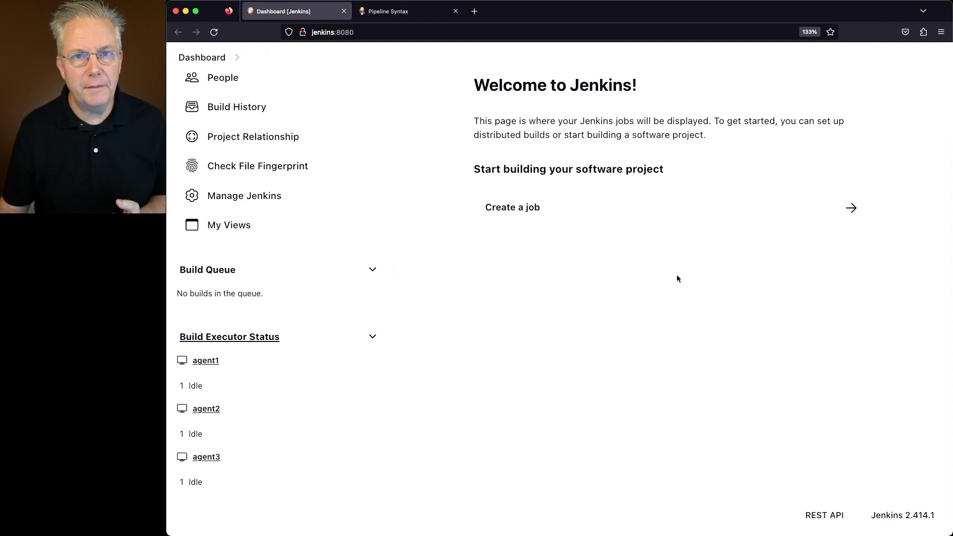
click(205, 360)
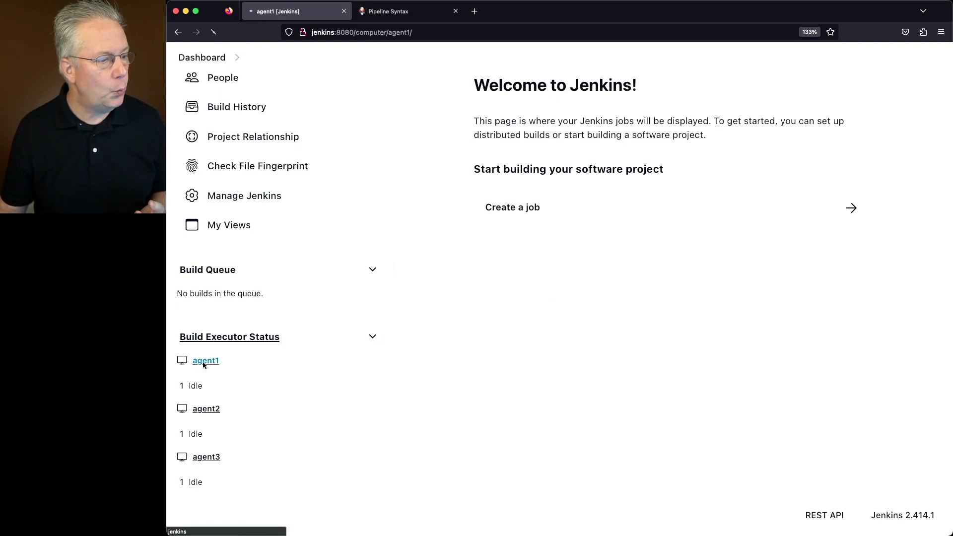
click(205, 360)
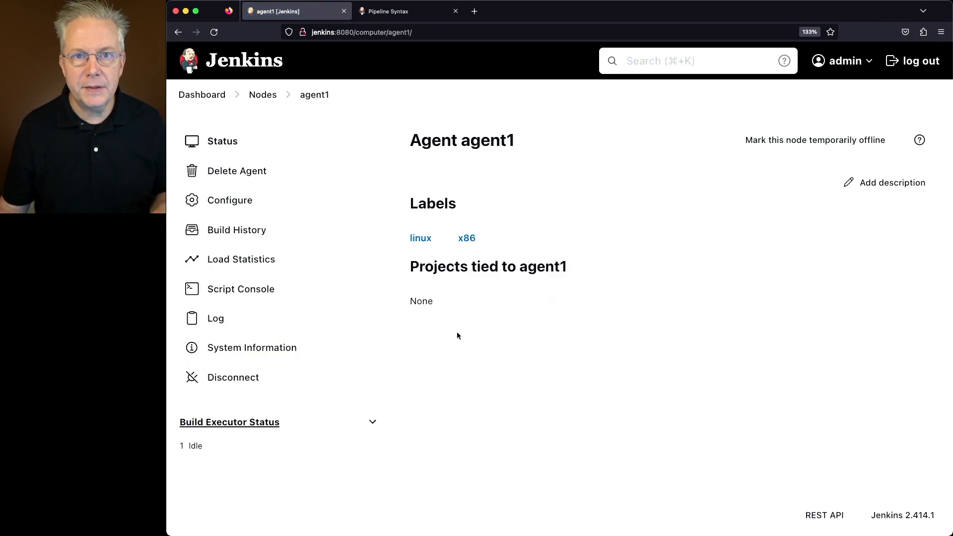
click(262, 95)
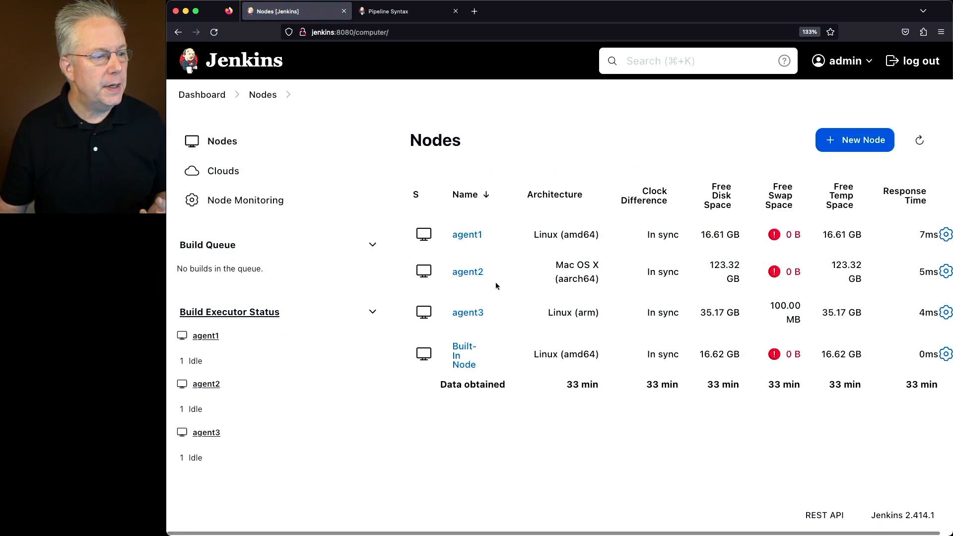
- Review agent2's and agent3's labels (agent3: armv7, linux), then move to the Pipeline Syntax docs
click(468, 272)
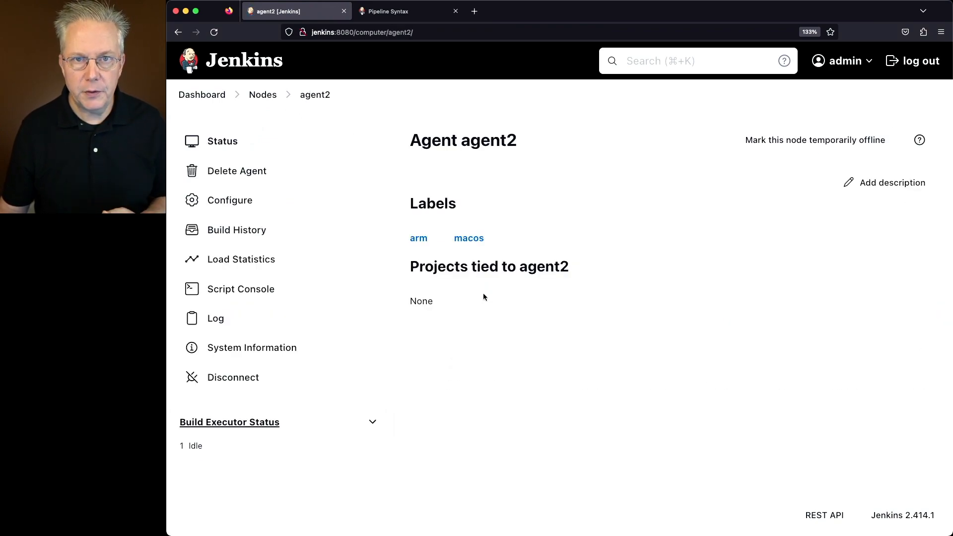
click(262, 95)
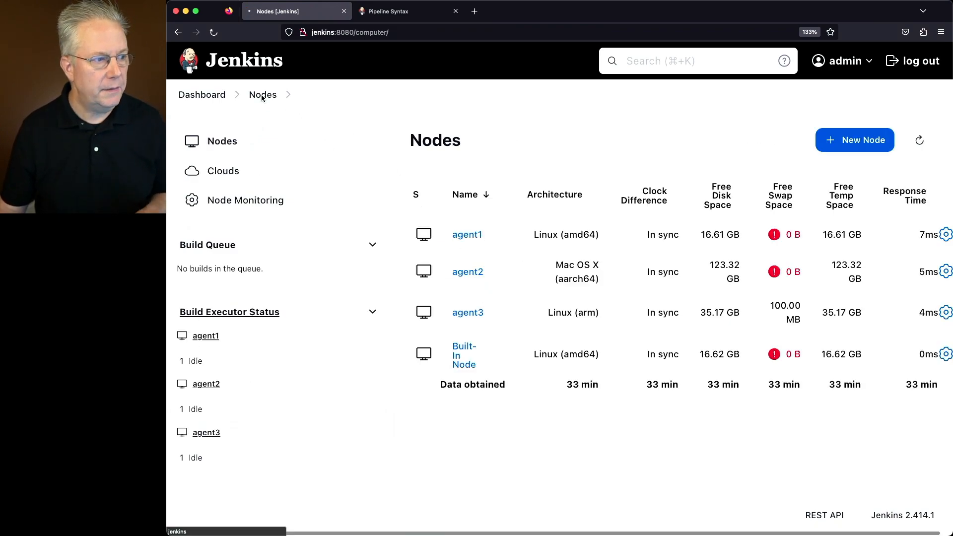
click(467, 311)
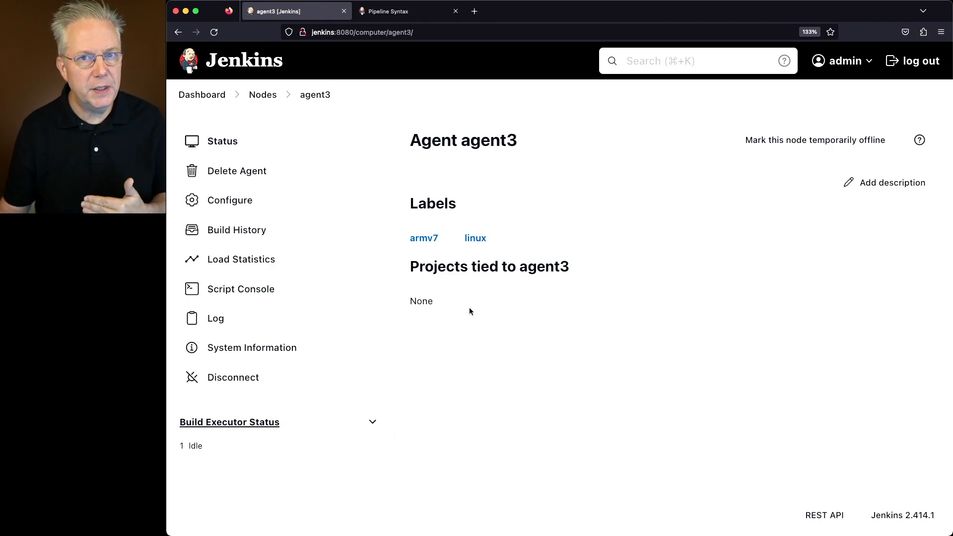
mouse_move(466, 326)
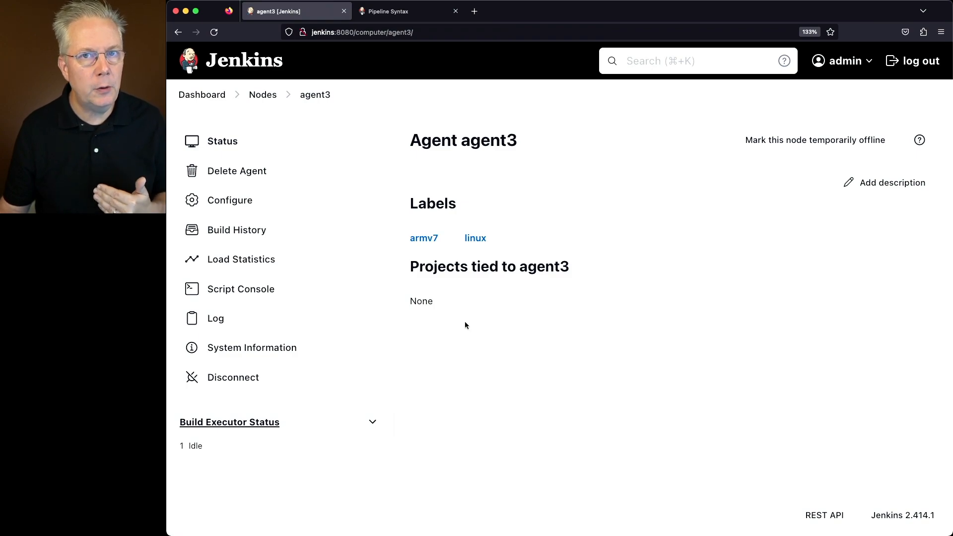
click(389, 10)
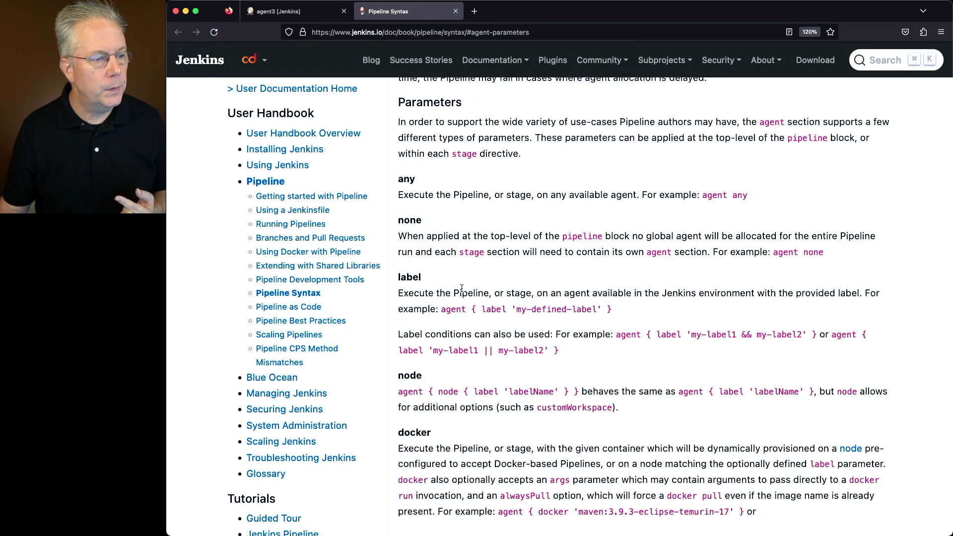
mouse_move(396, 340)
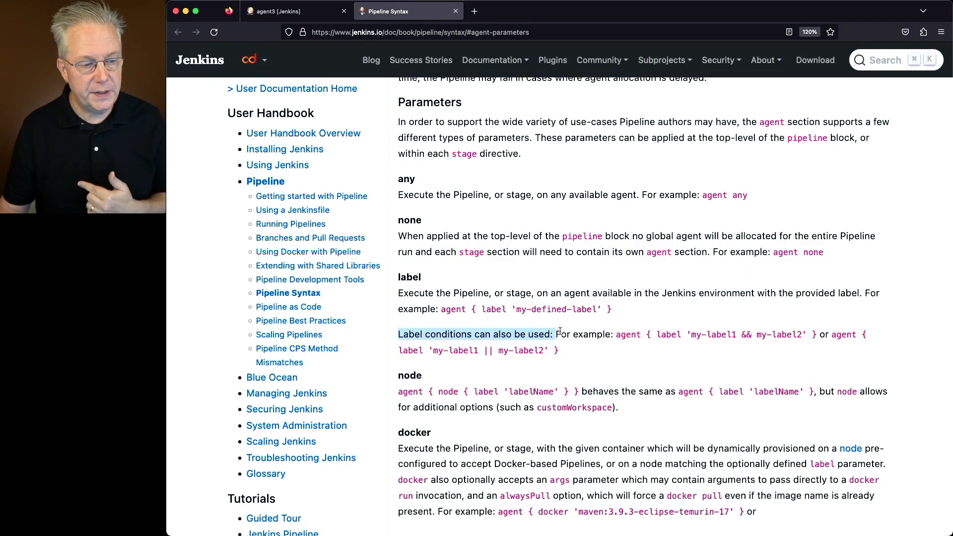
mouse_move(700, 343)
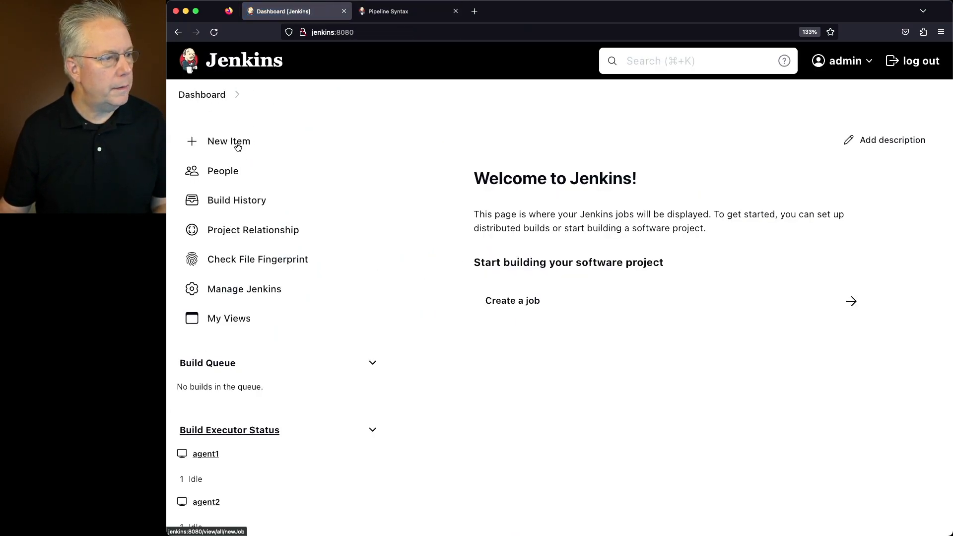
- Create a new Pipeline job named 'conditions' and land on its configuration page
click(228, 141)
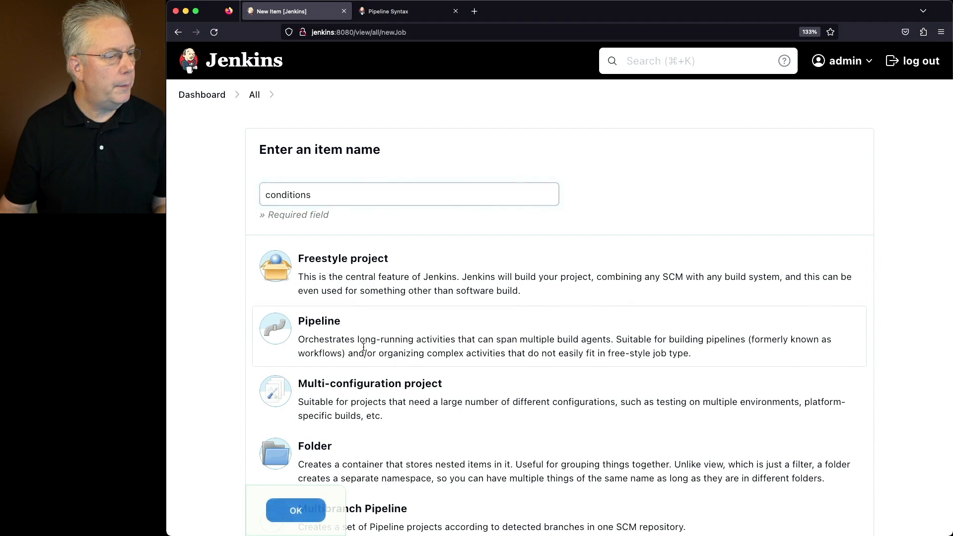
click(296, 511)
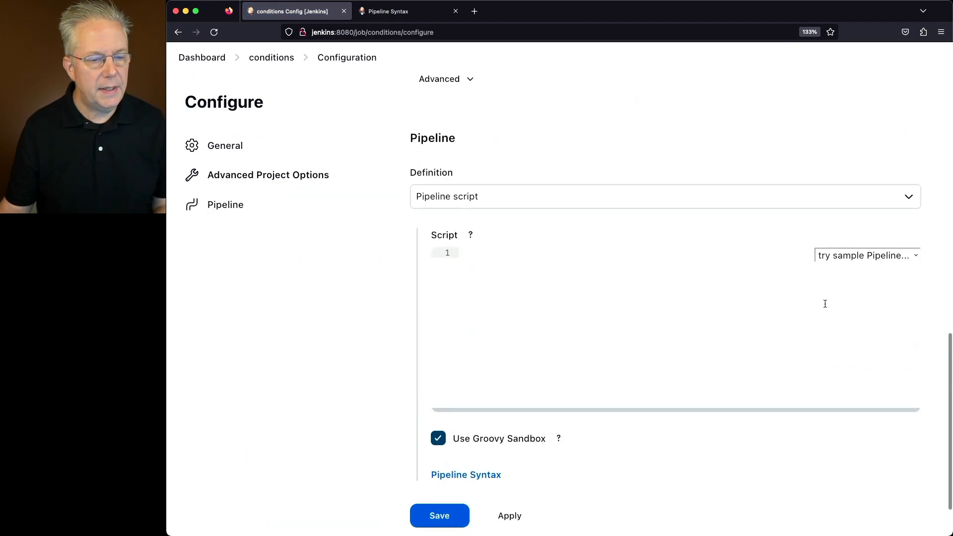
- Load the Hello World sample and set its agent to label 'linux && armv7'
click(862, 255)
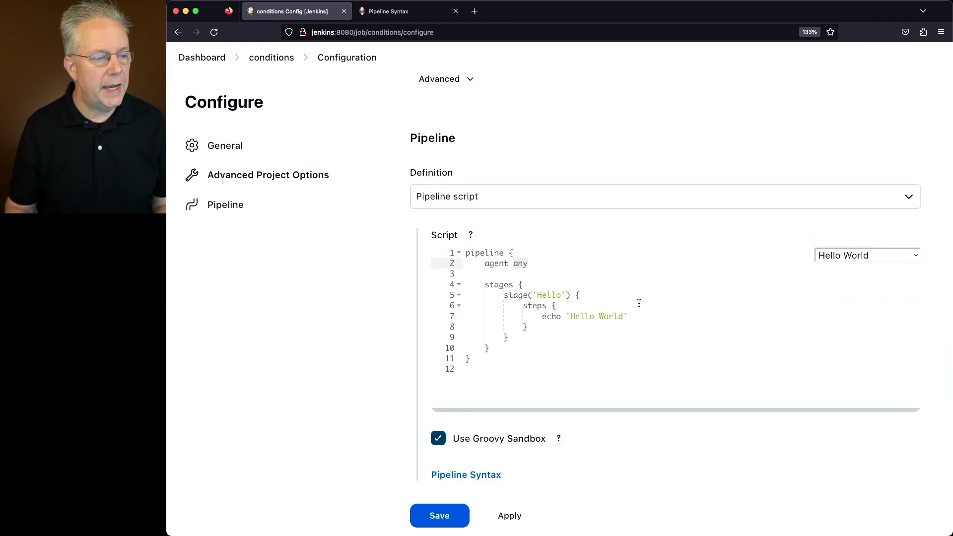
text({ la)
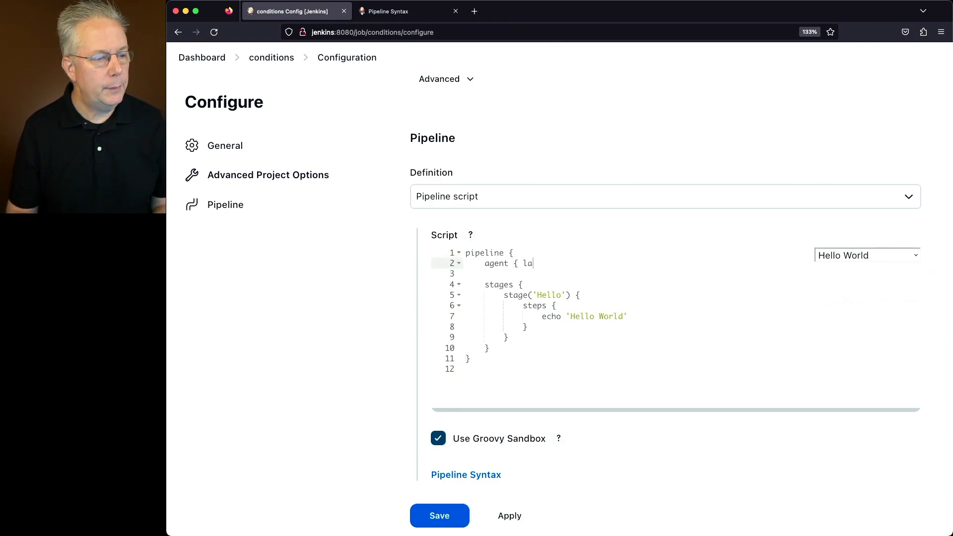
text(bel)
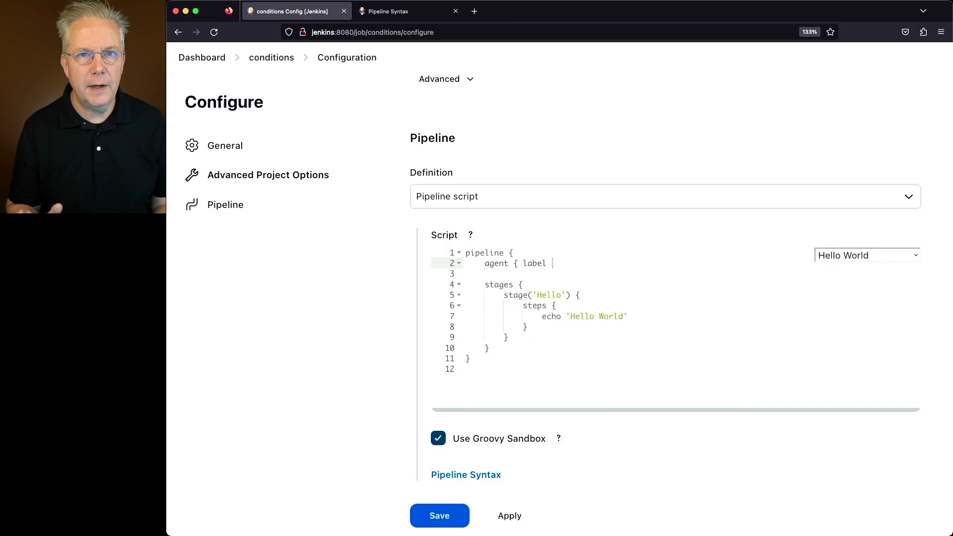
text('ln')
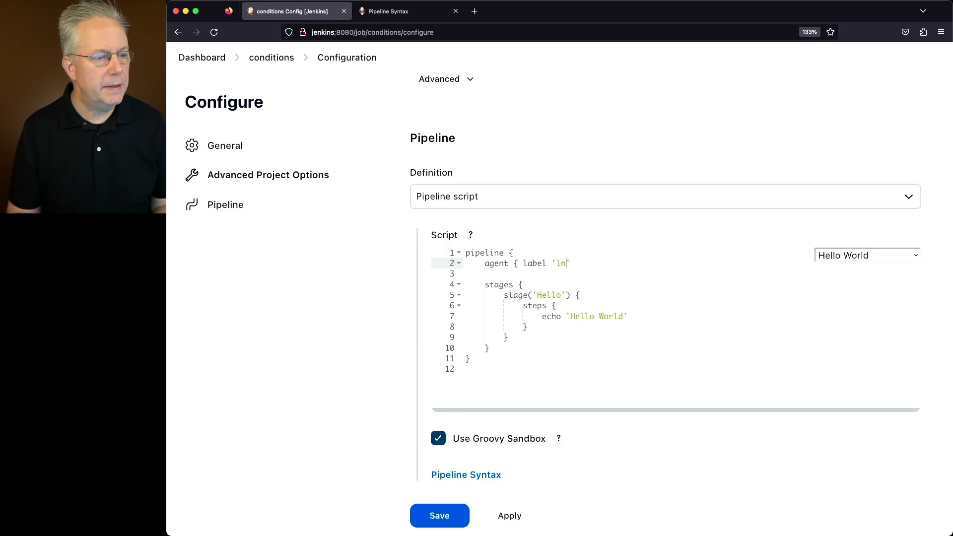
text(inux && armv7)
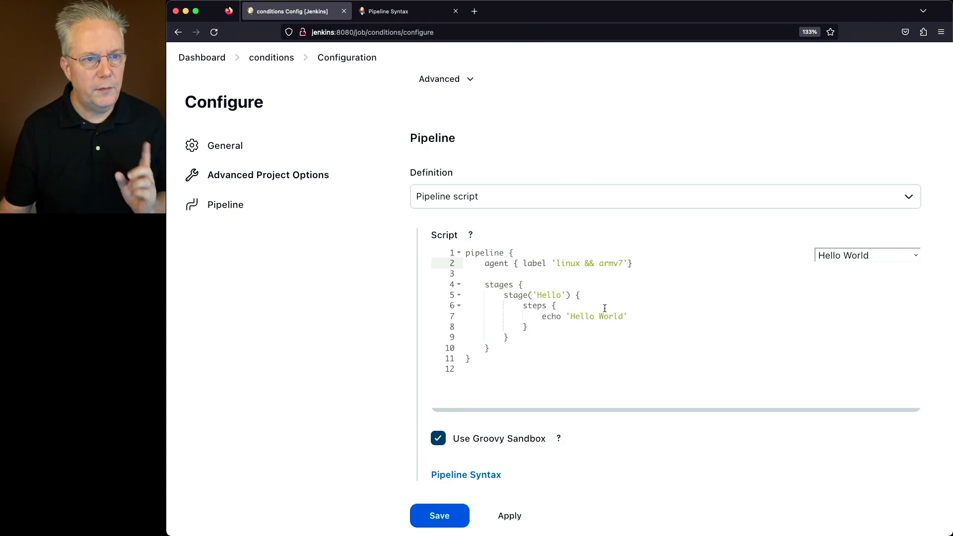
- Replace the echo with sh ''' sleep 5; echo hello ''', save, and start build #1
click(629, 316)
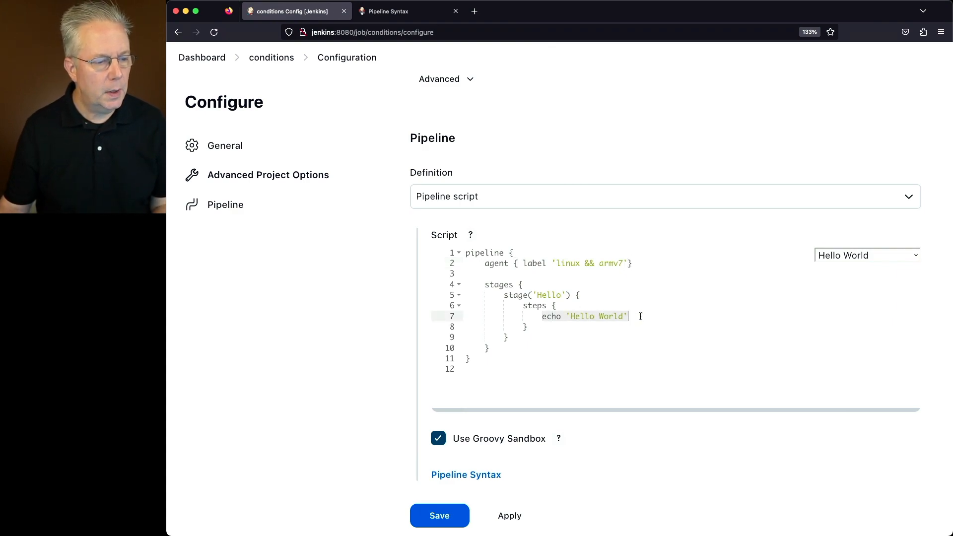
text(sh ''')
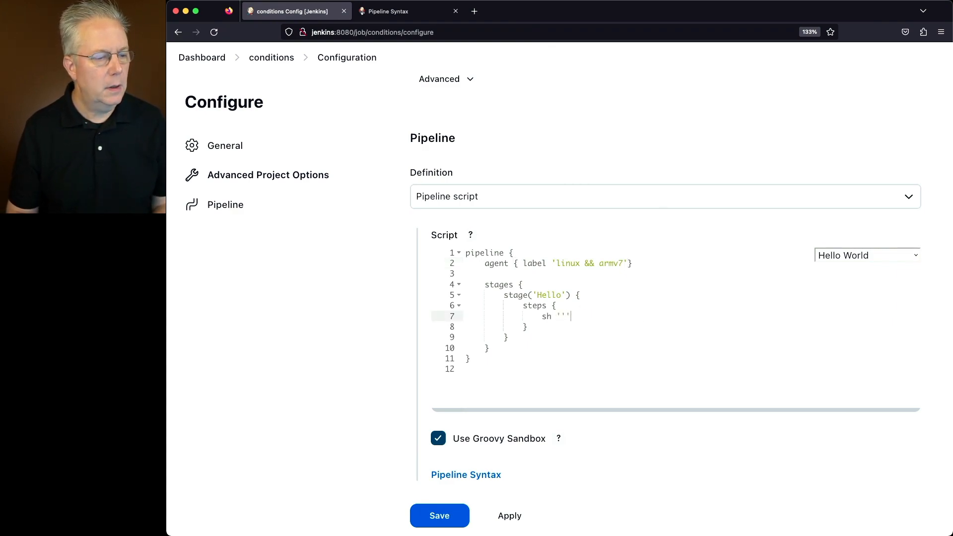
text(sleep 5)
text(echo)
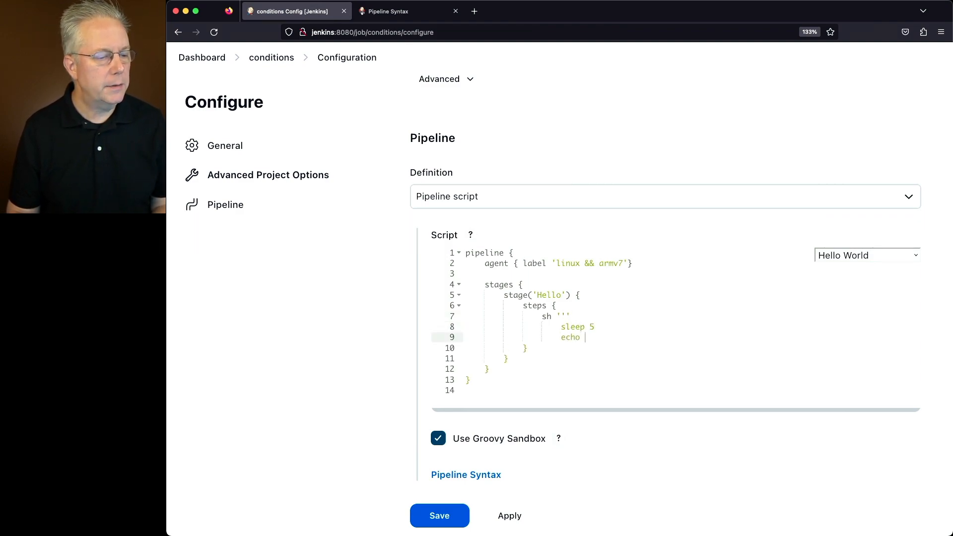
text(hello)
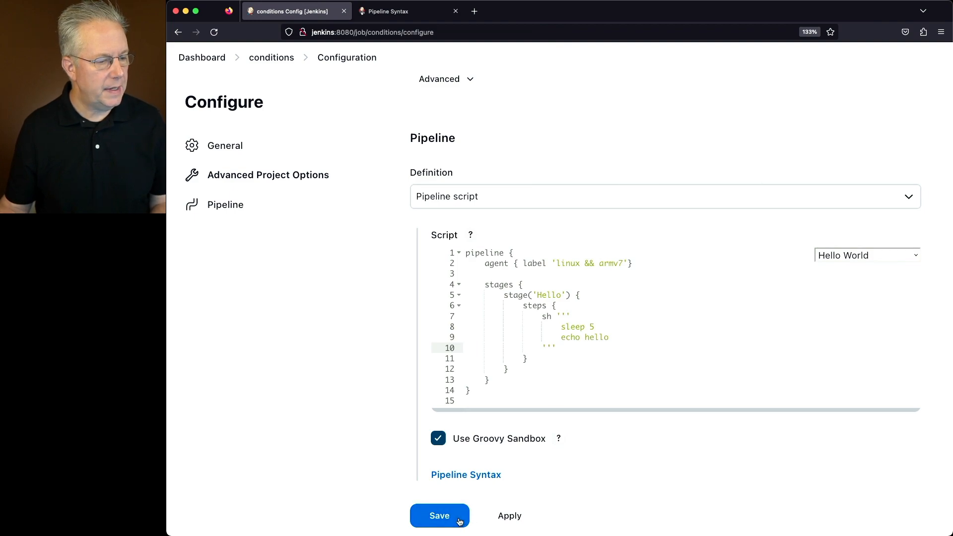
click(439, 515)
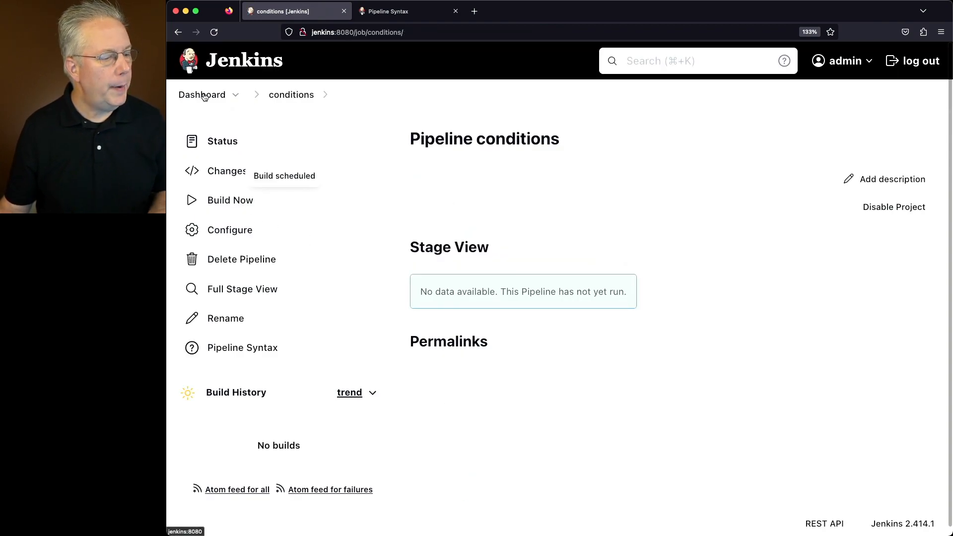
- Confirm in build #1's console log that it ran on agent3, then return to the job's configuration
click(201, 95)
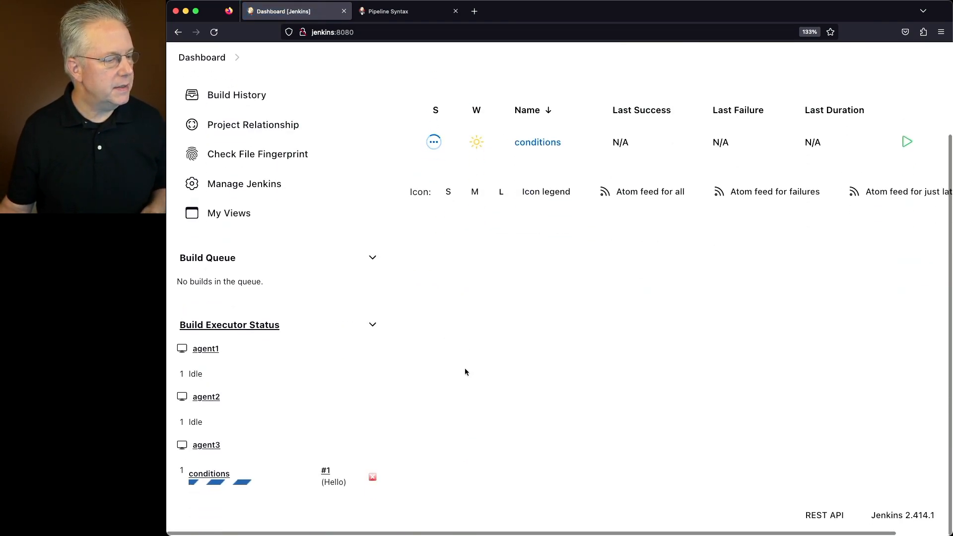
mouse_move(217, 455)
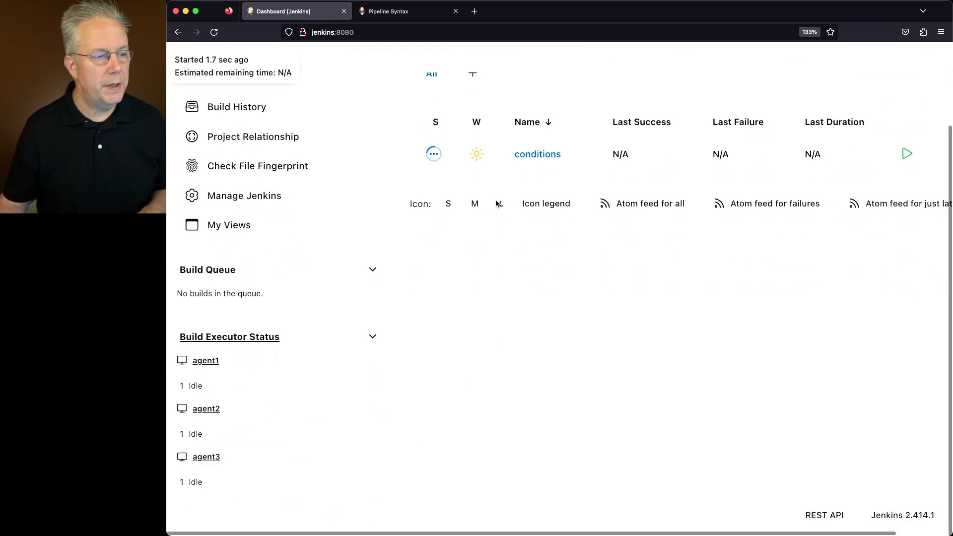
click(537, 154)
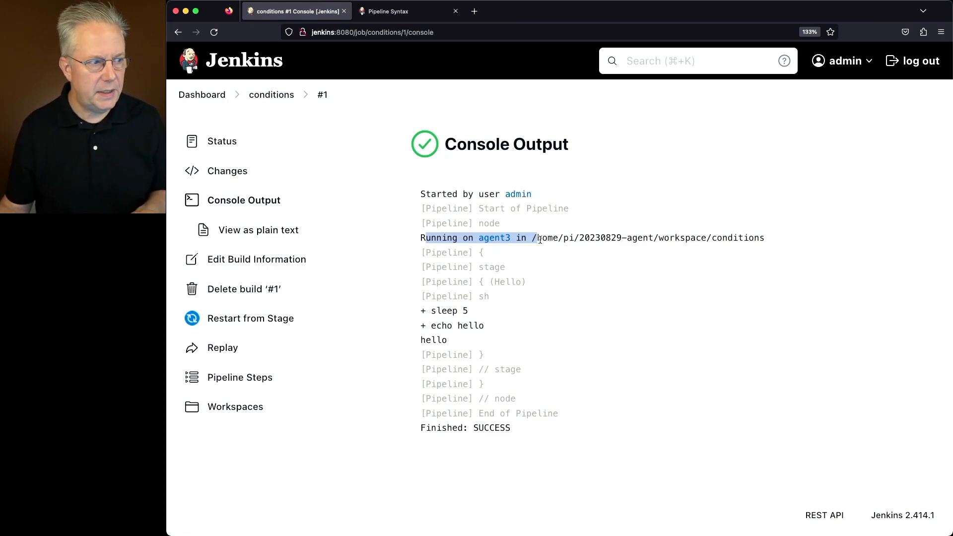
click(271, 94)
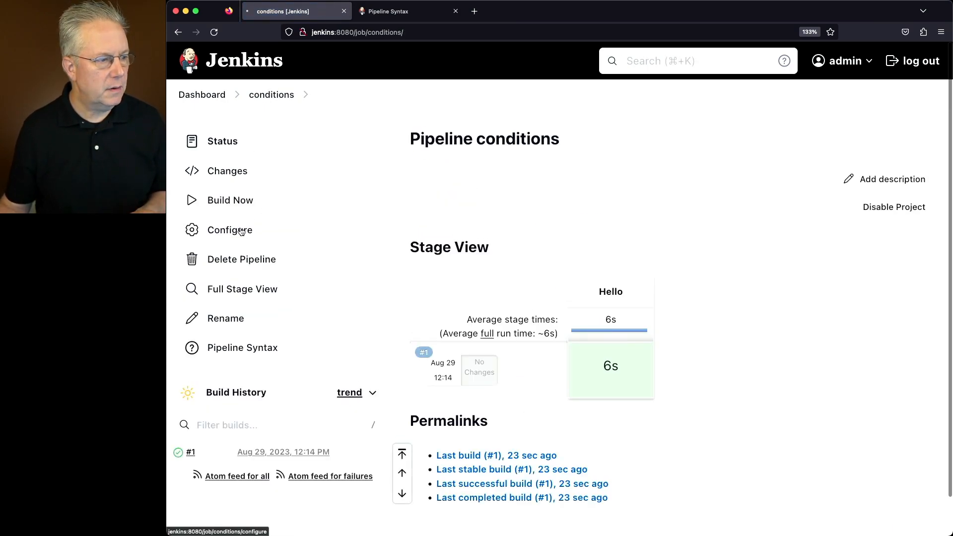
click(229, 230)
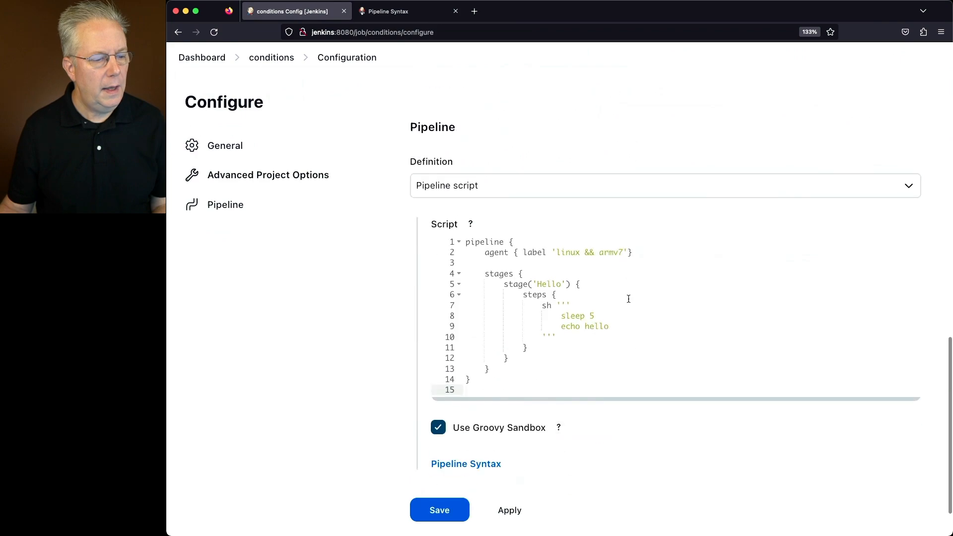
- Change the agent label condition to 'linux || armv7' and save
scroll(up, 3)
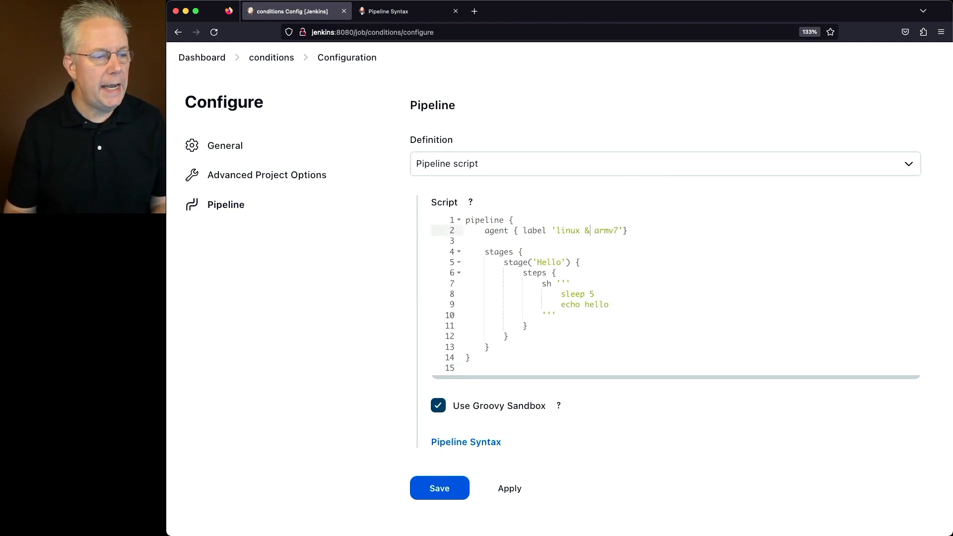
text(||)
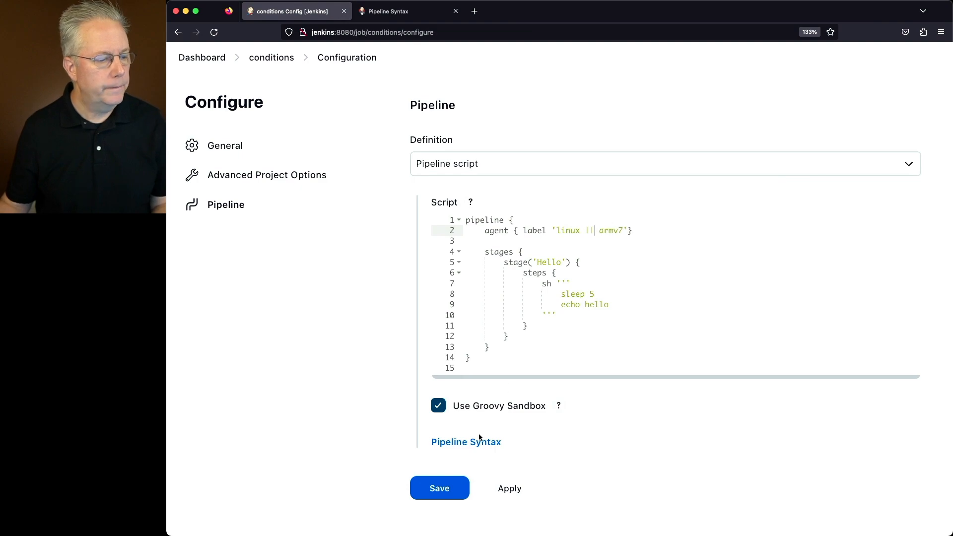
click(439, 488)
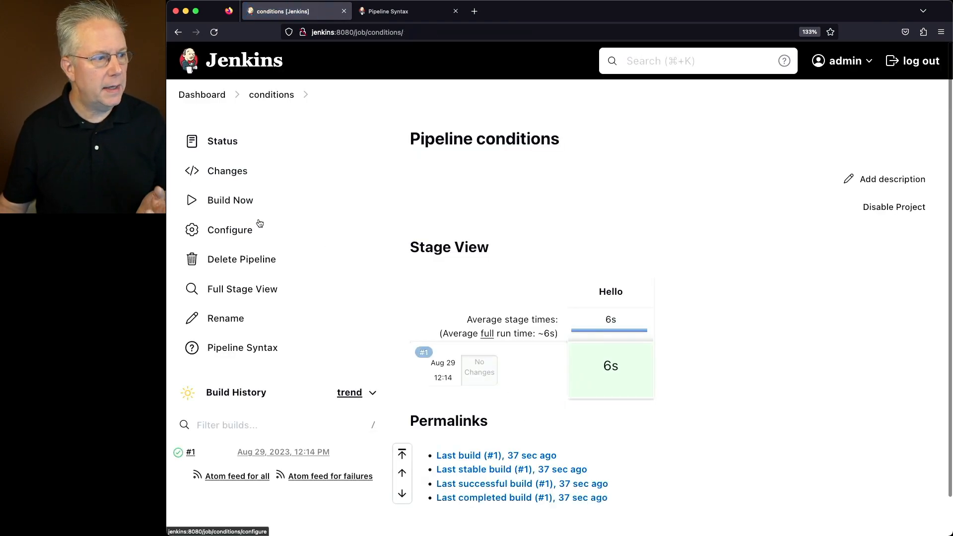
- Run build #2, check agent1's labels on the dashboard, and reopen the job's configuration
click(201, 94)
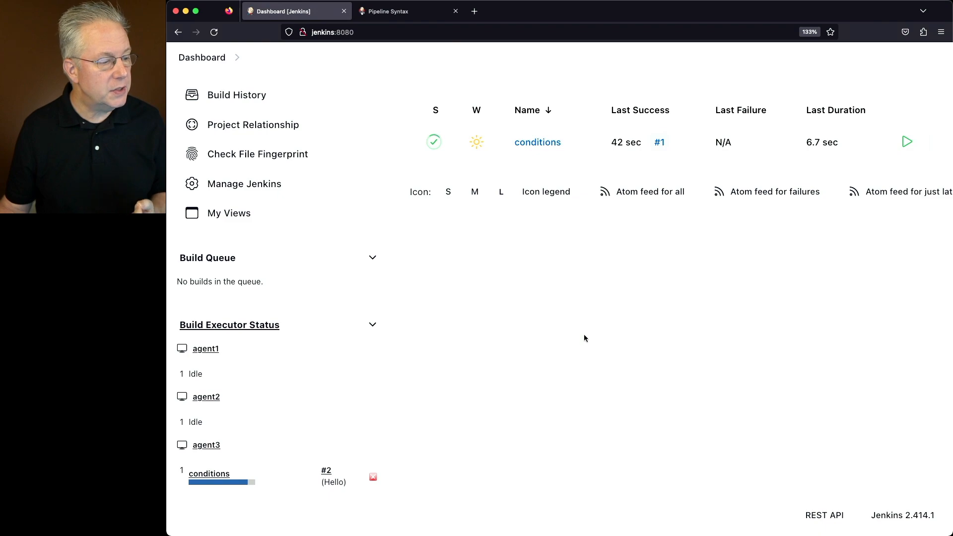
scroll(up, 3)
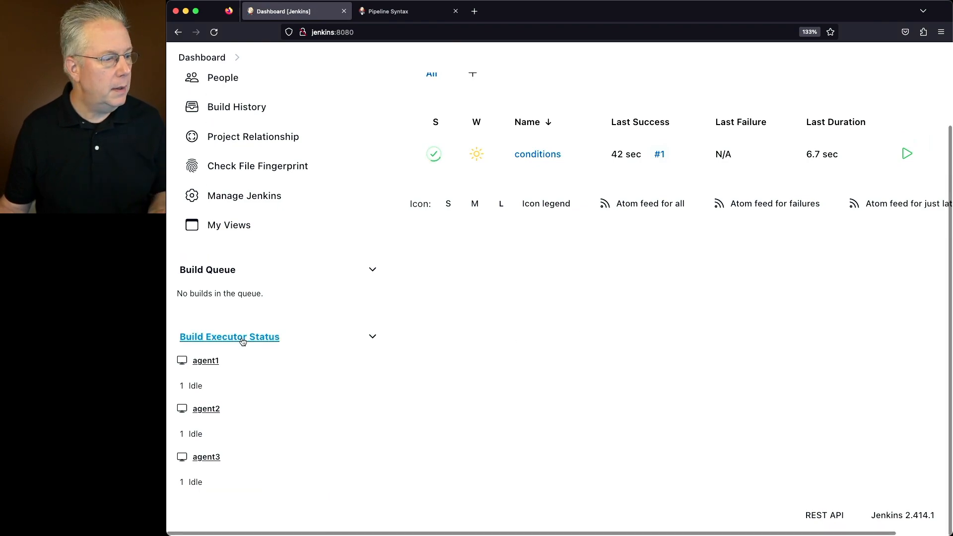
click(206, 360)
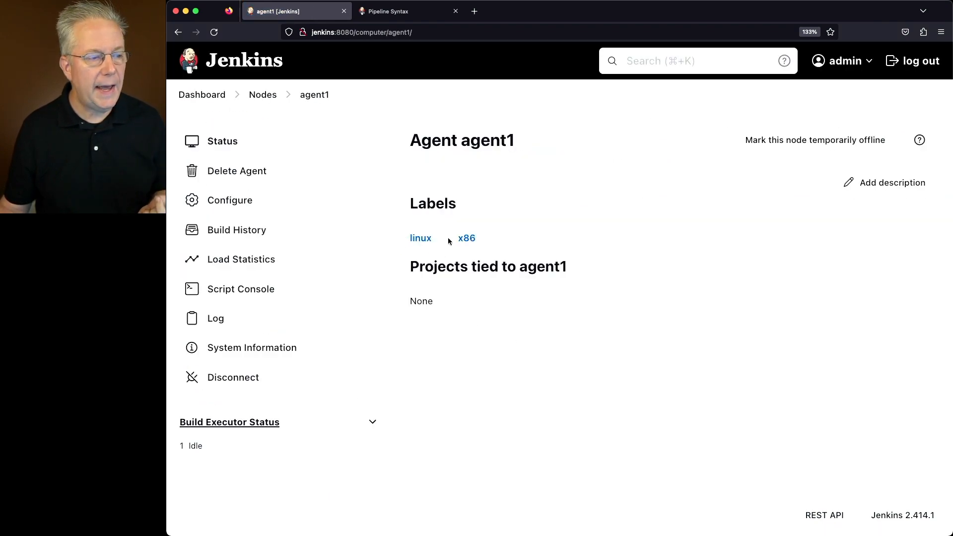
mouse_move(421, 237)
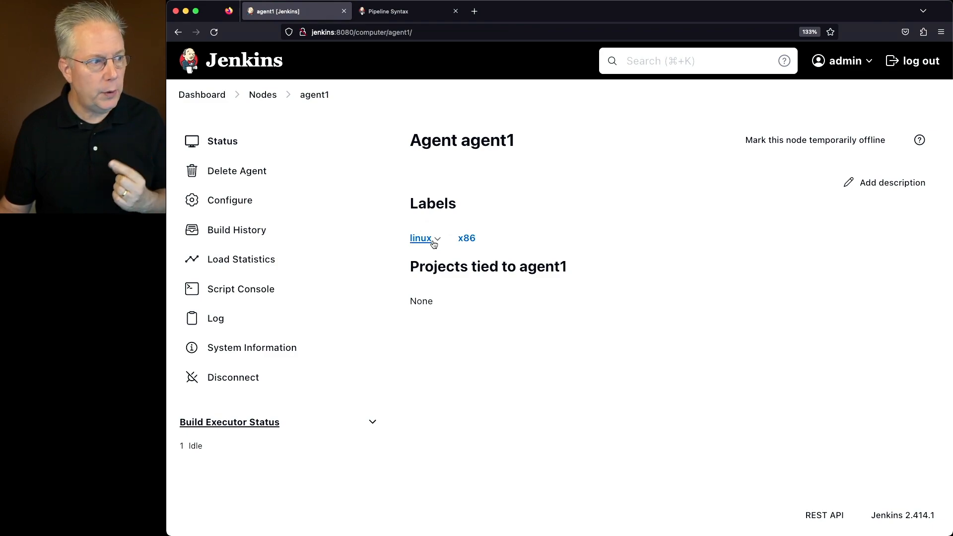
mouse_move(201, 94)
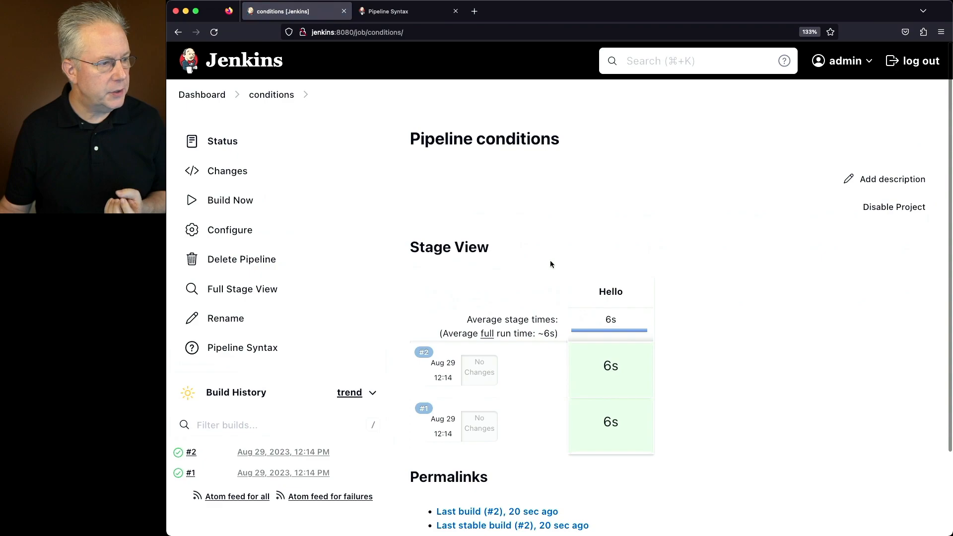
click(229, 230)
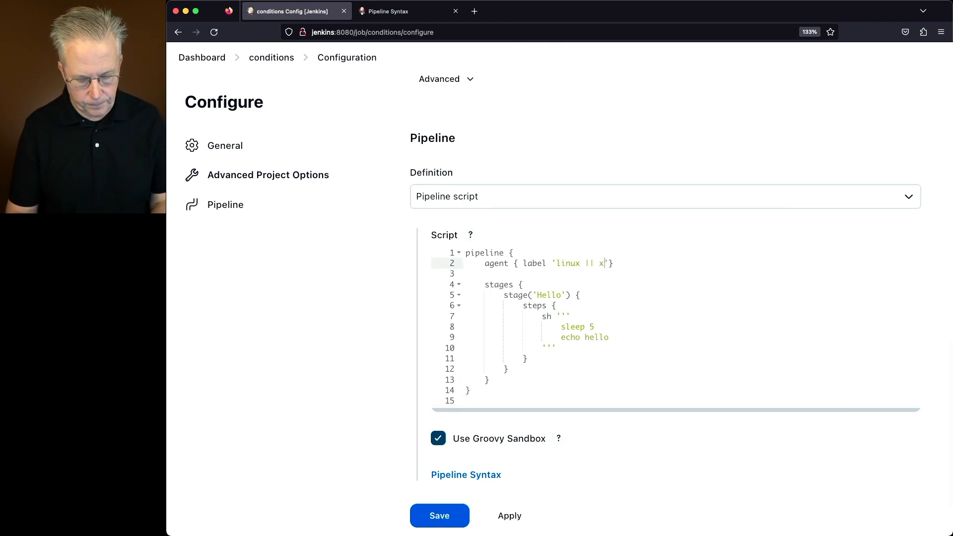
- Save the label as 'linux || x86', then edit it again to 'macos && x86'
text(86)
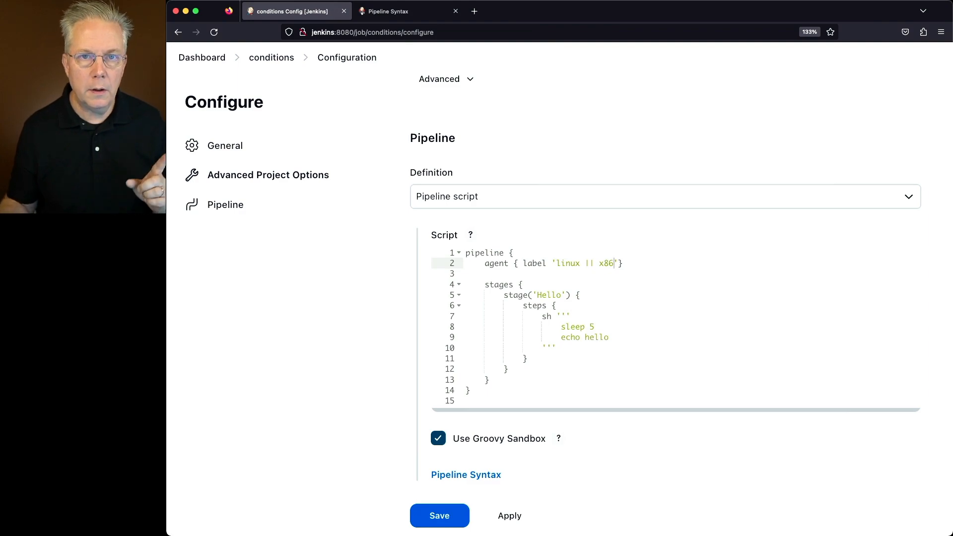
click(439, 515)
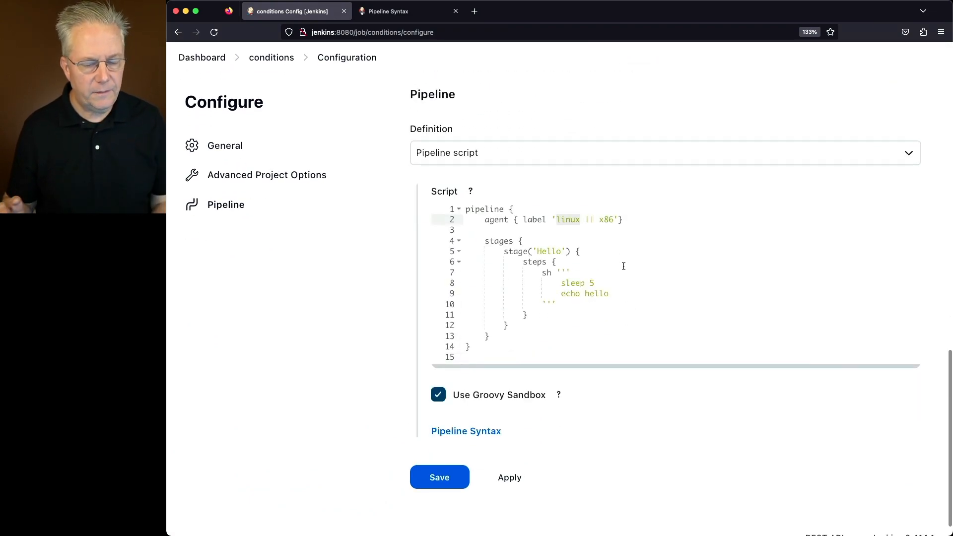
text(macos)
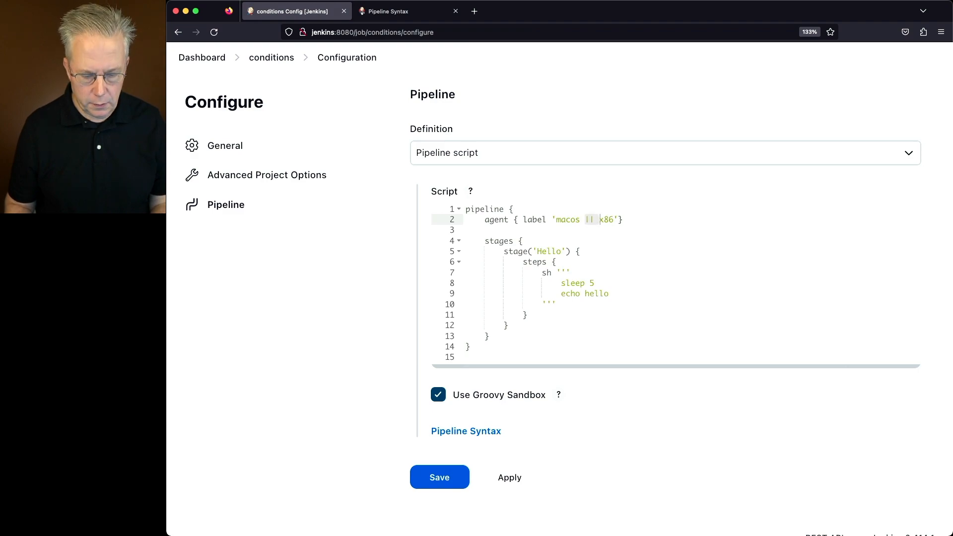
text(&&)
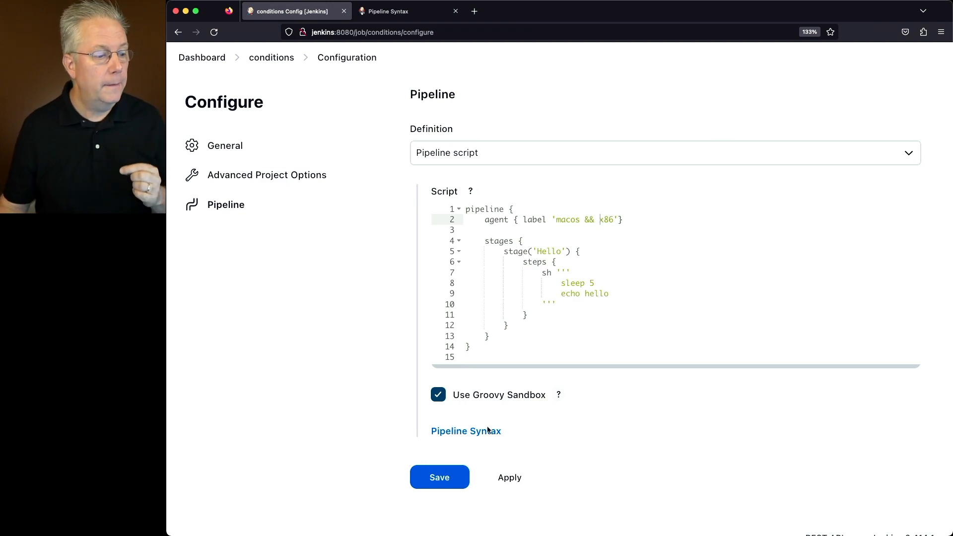
- Save the 'macos && x86' condition, start build #4, and view its console log while it waits for an agent
click(439, 477)
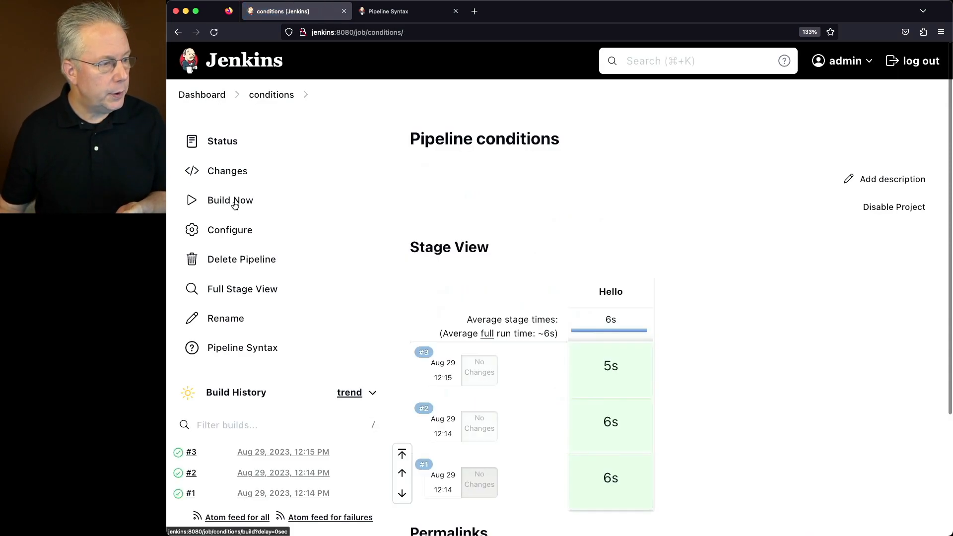
click(229, 200)
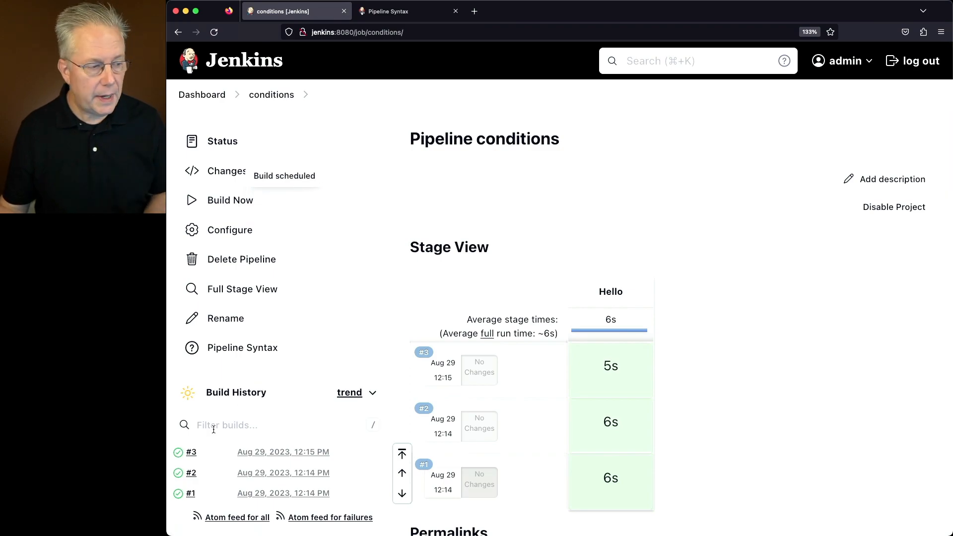
click(230, 199)
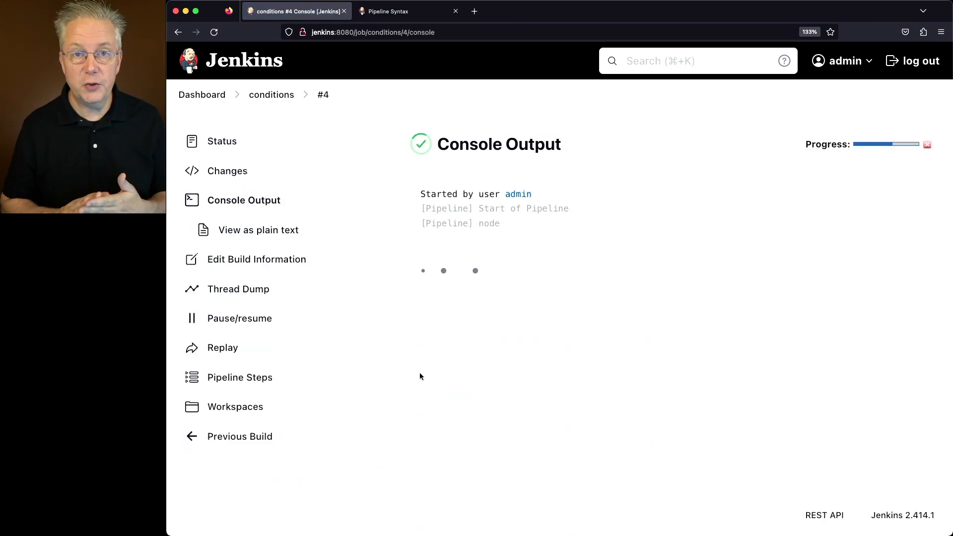